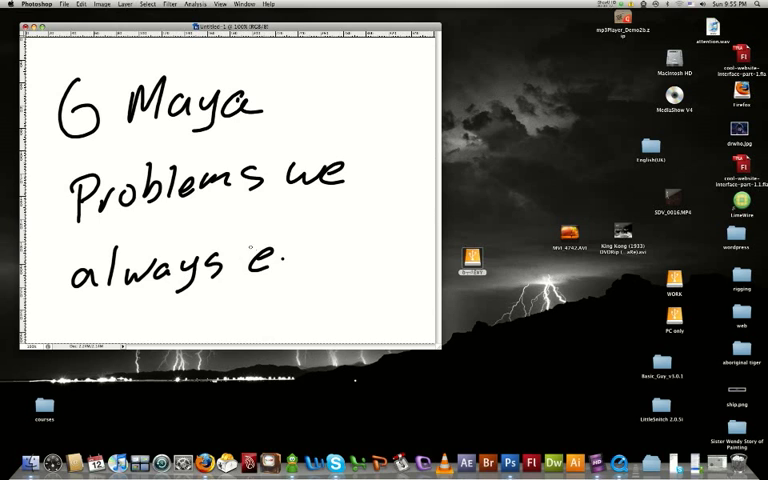
Handwrite the title about six Maya problems on the canvas
text(see)
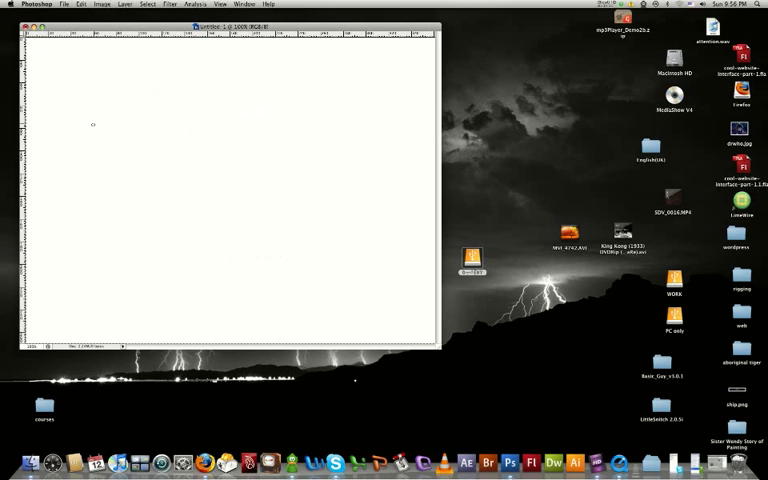
Handwrite '1) 汉子' with 'USE ENGLISH' beneath it using the Brush tool
drag(92, 124, 76, 120)
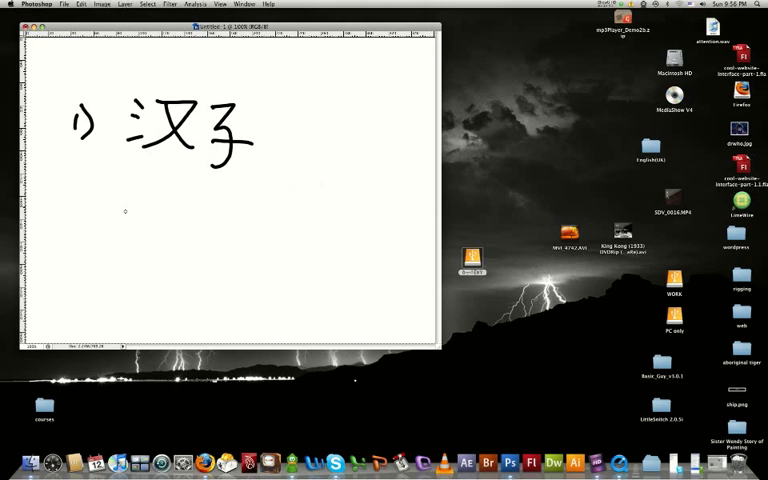
drag(84, 210, 136, 230)
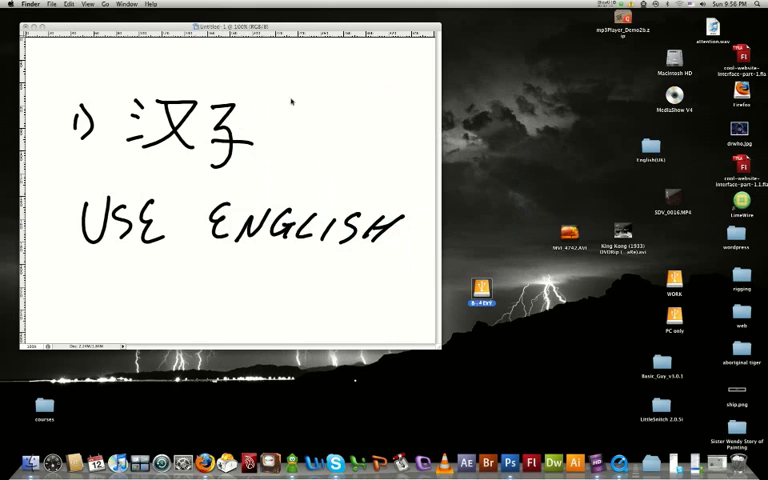
drag(304, 140, 400, 90)
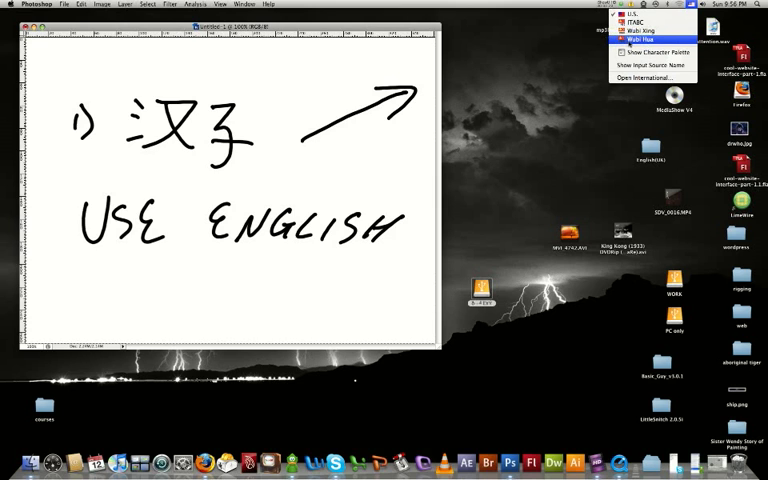
Show the input menu in the menu bar to choose a keyboard input source
click(650, 38)
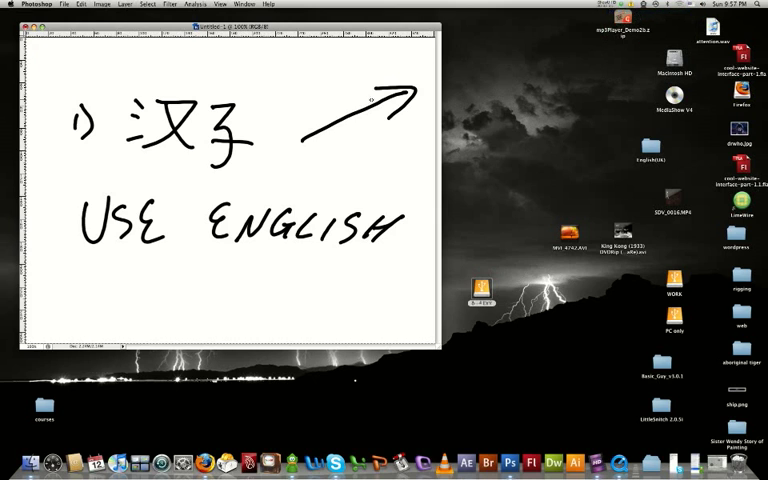
mouse_move(370, 100)
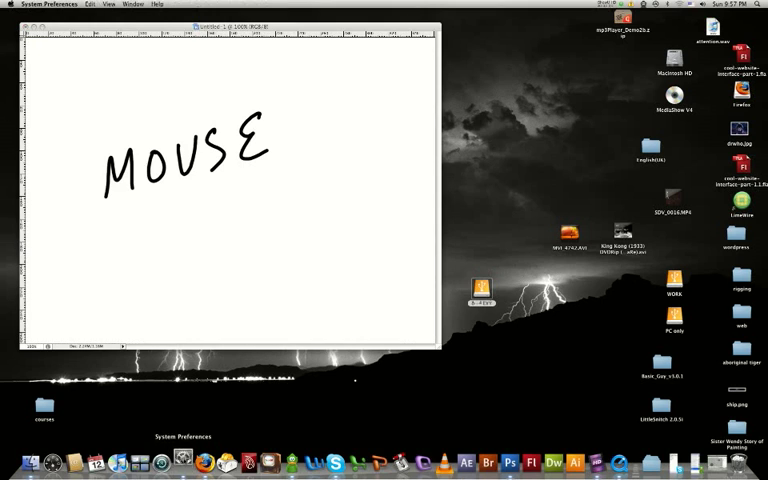
In System Preferences > Mouse, set the right button to Secondary Button
click(184, 458)
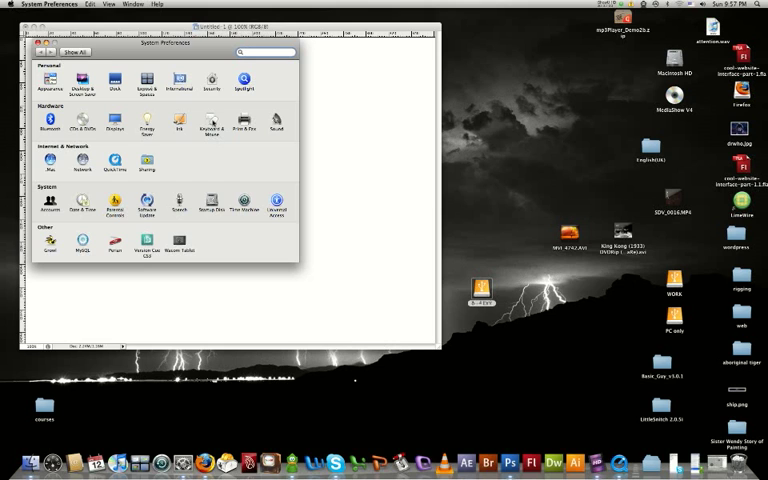
click(204, 134)
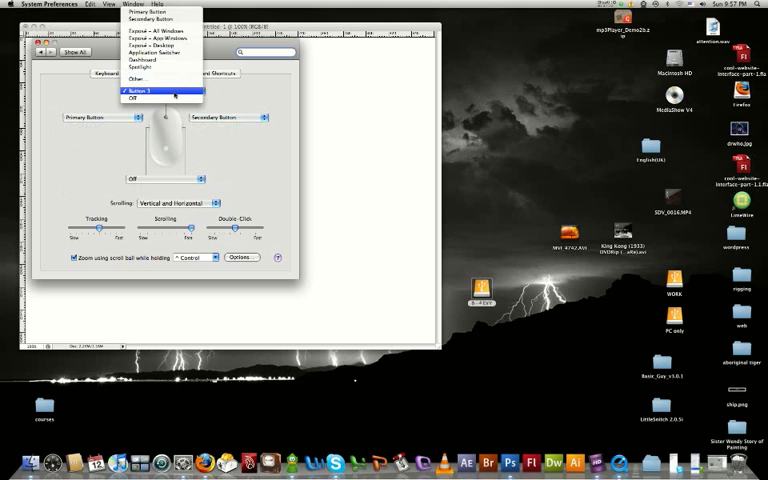
click(138, 90)
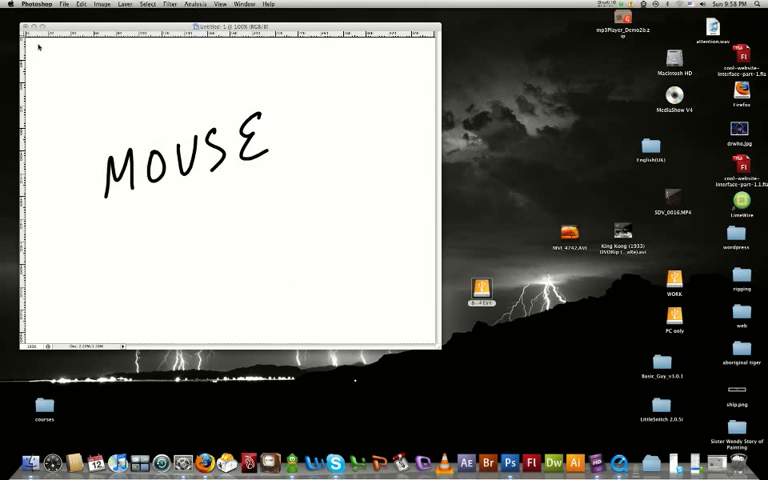
Handwrite 'in System Preferences' under the MOUSE note
text(in)
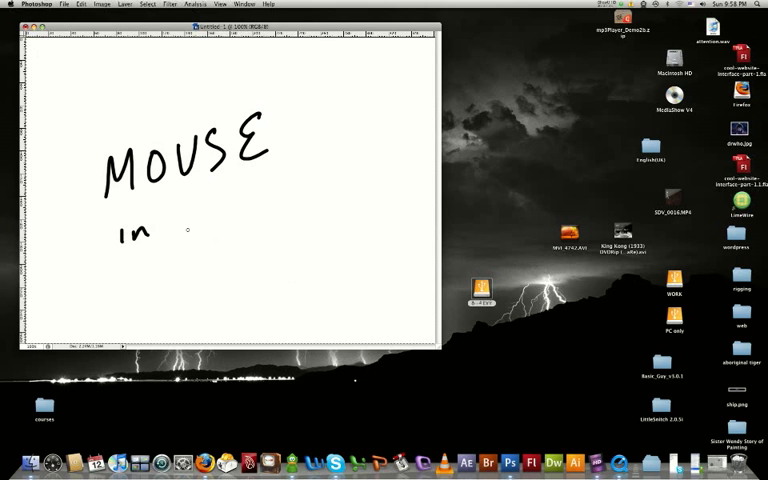
text(syst)
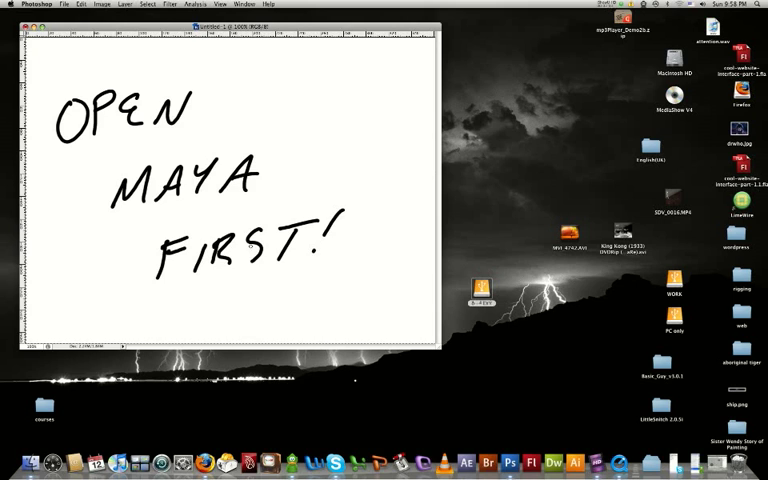
mouse_move(312, 204)
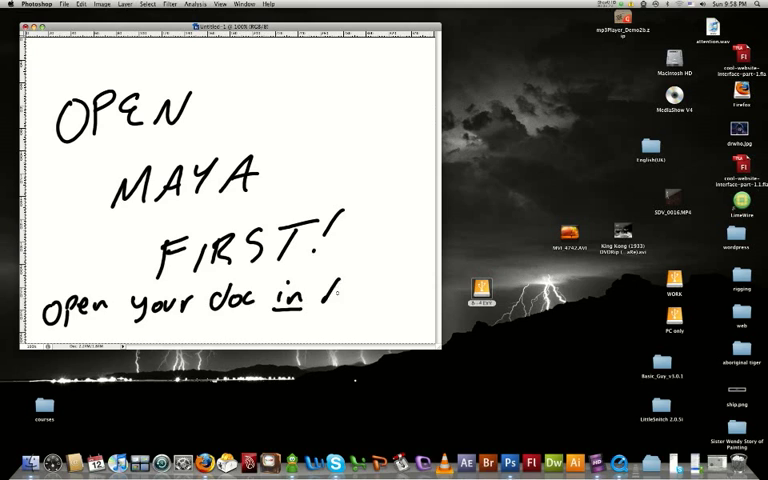
Handwrite 'open your doc in Maya' beneath OPEN MAYA FIRST!
text(Maya)
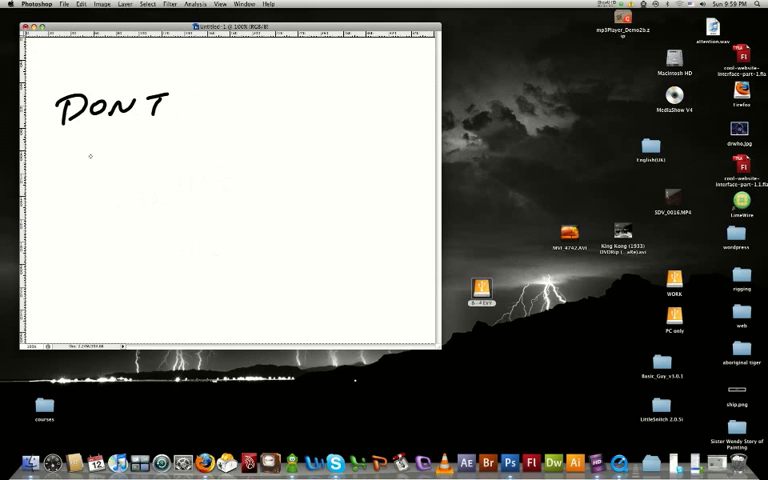
Handwrite the warning 'DONT DOUBLE CLICK' on the fresh canvas
drag(78, 150, 184, 156)
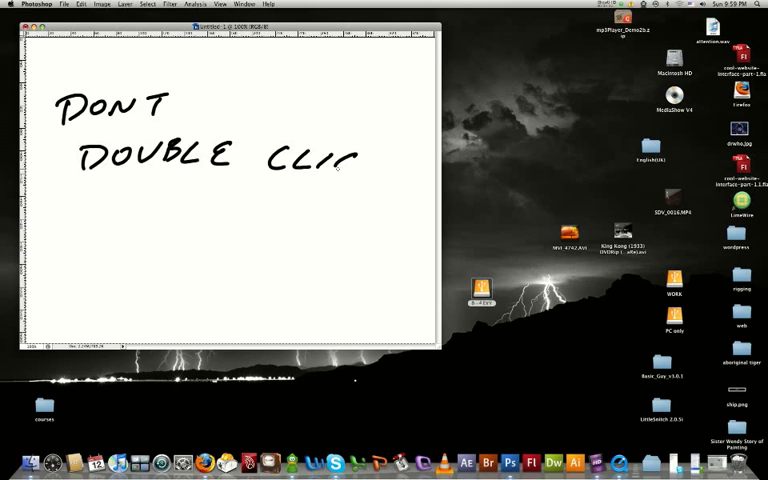
drag(340, 160, 140, 210)
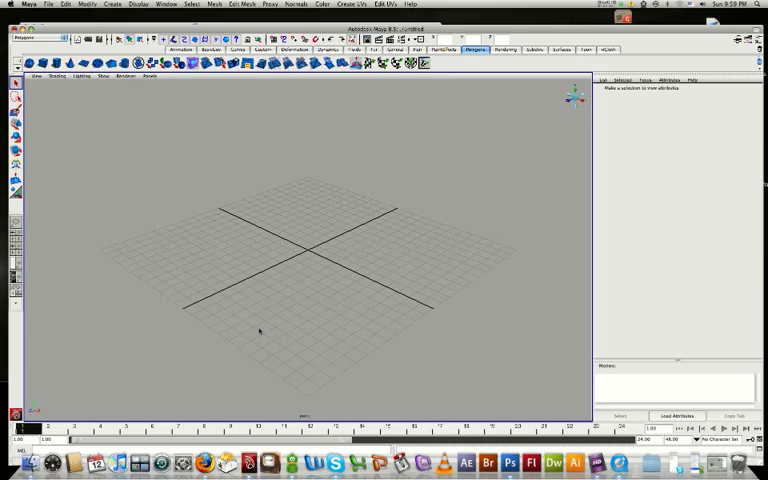
mouse_move(258, 332)
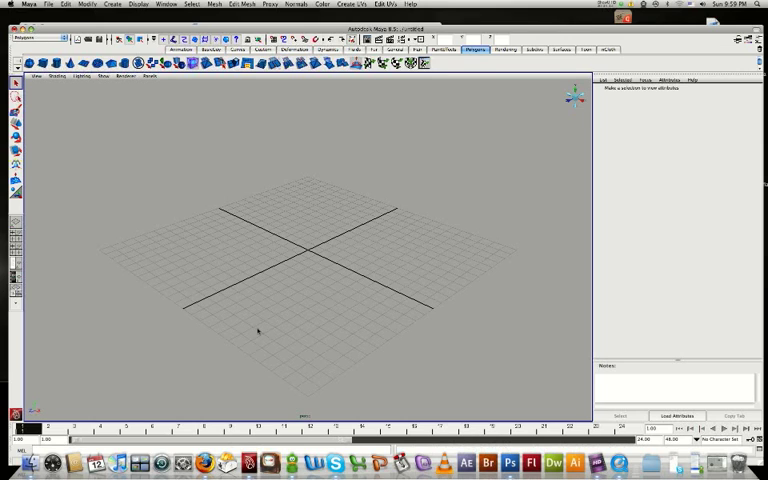
mouse_move(276, 24)
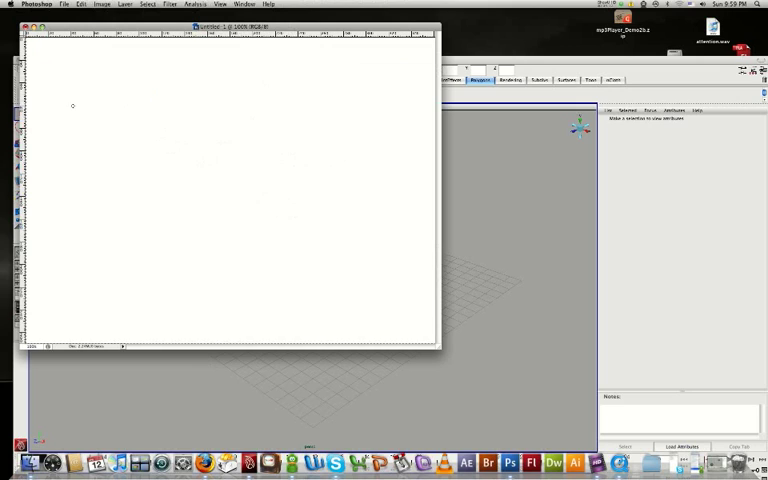
mouse_move(80, 88)
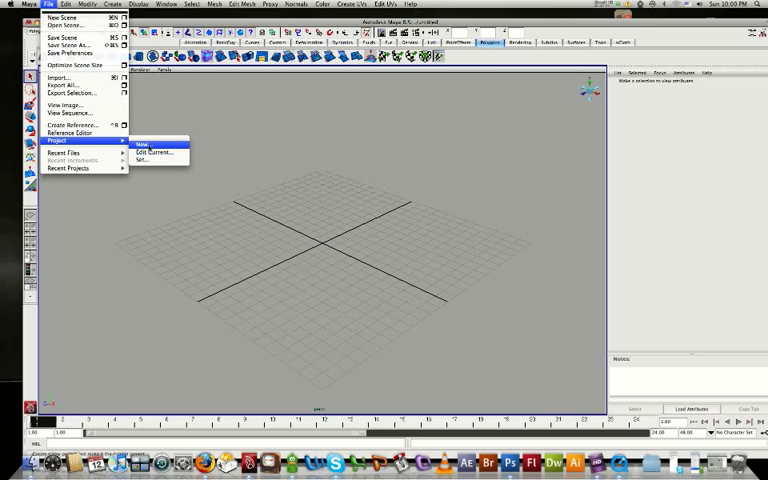
mouse_move(150, 152)
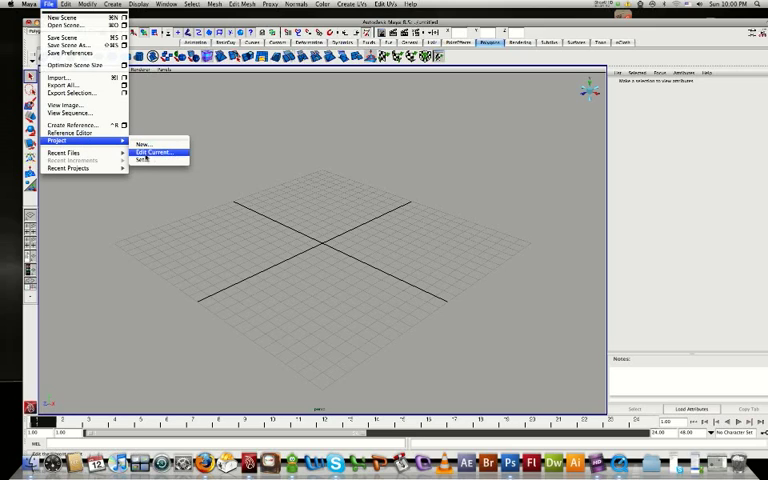
mouse_move(144, 144)
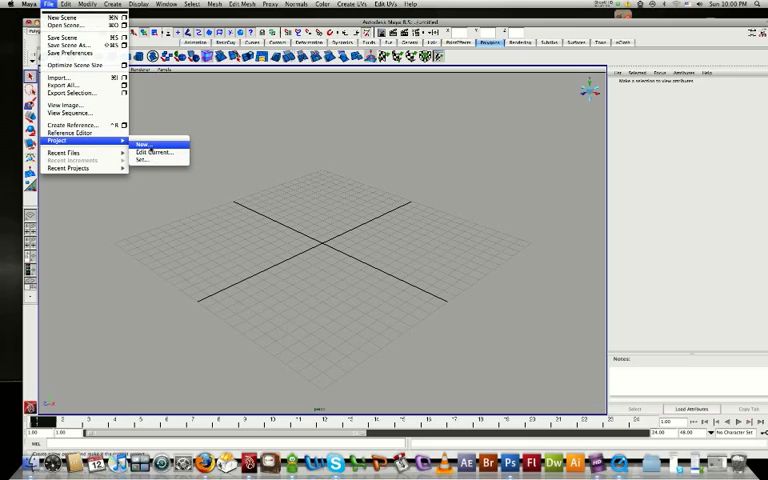
mouse_move(144, 160)
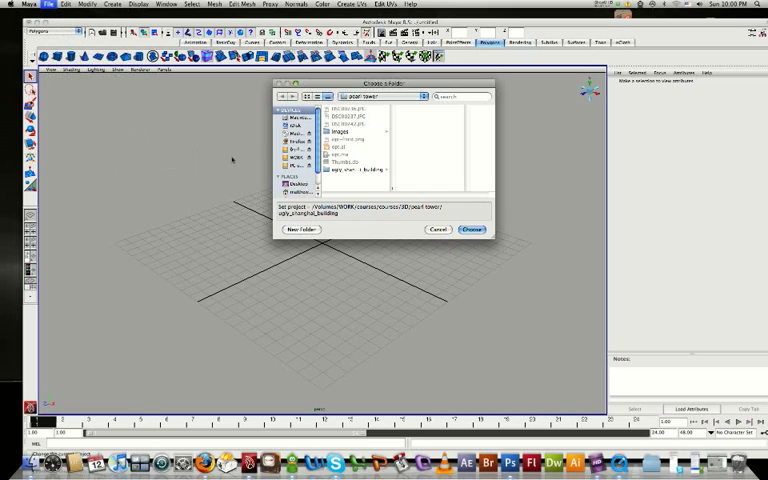
Browse into the project folder and confirm it as Maya's current project
click(376, 96)
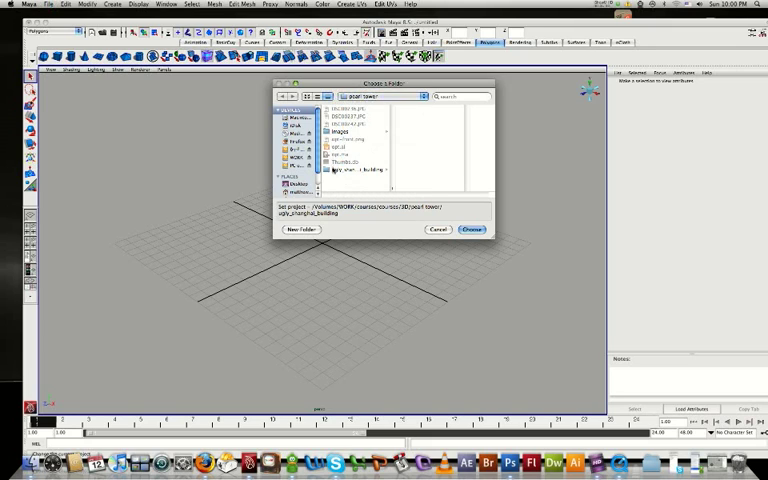
double_click(360, 172)
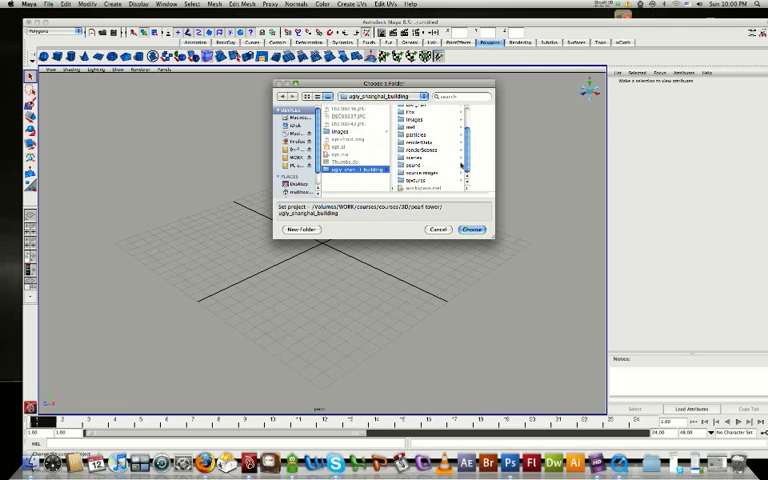
click(472, 228)
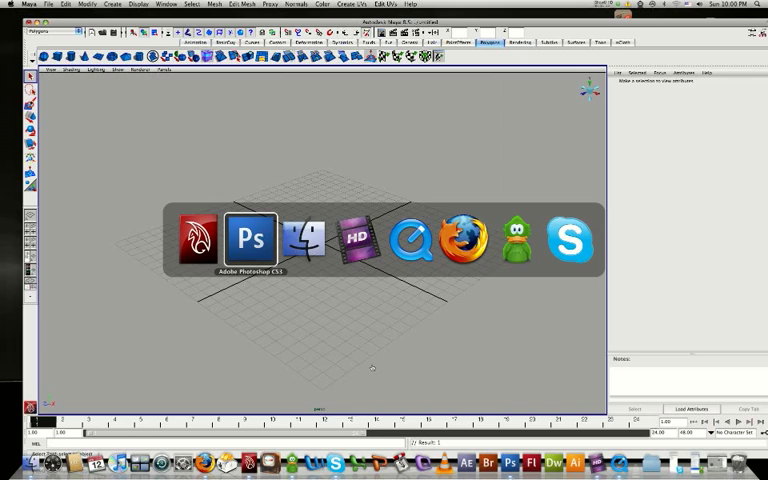
Switch to Photoshop and finish handwriting 'RESET PREFERENCES.' on the canvas
click(252, 238)
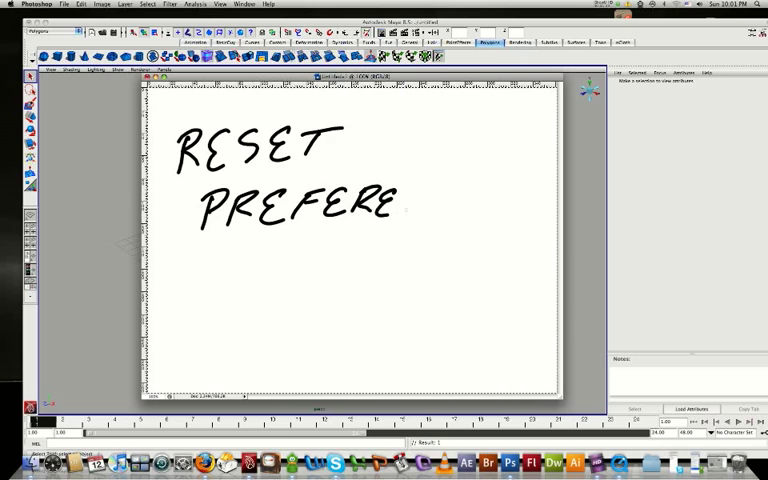
text(NCE)
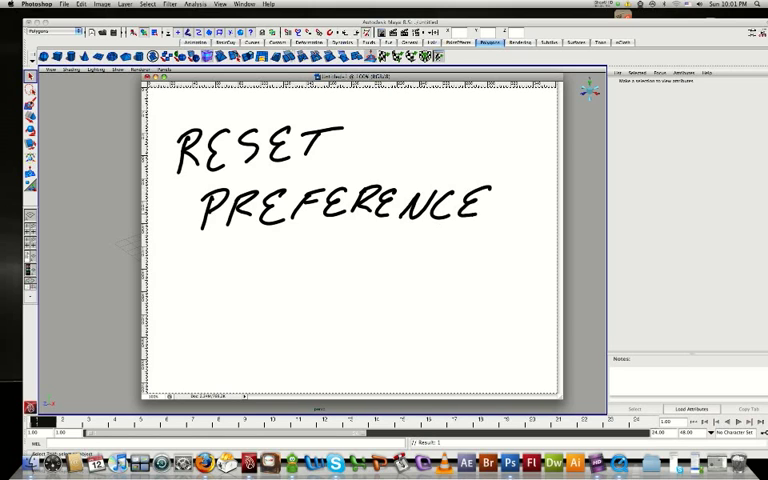
text(S.)
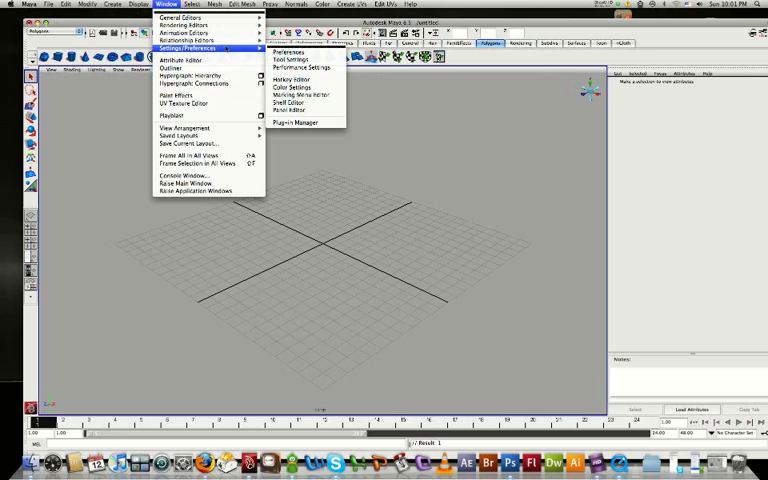
mouse_move(284, 52)
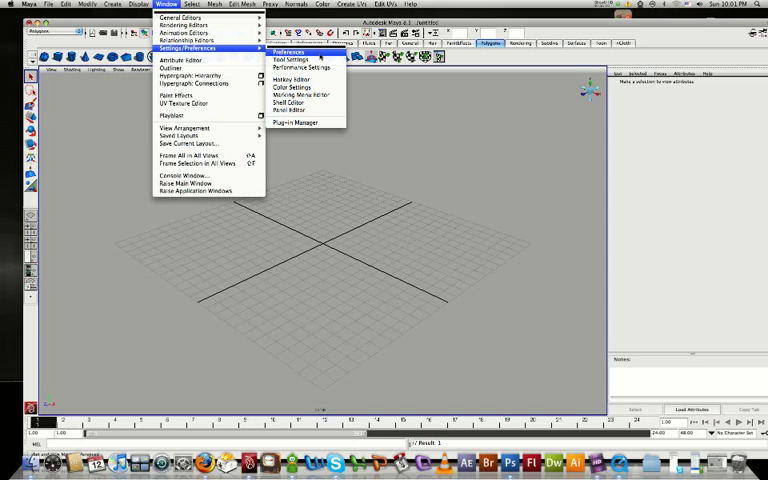
Show Maya's Preferences dialog with the interface settings via Window > Settings/Preferences
click(288, 52)
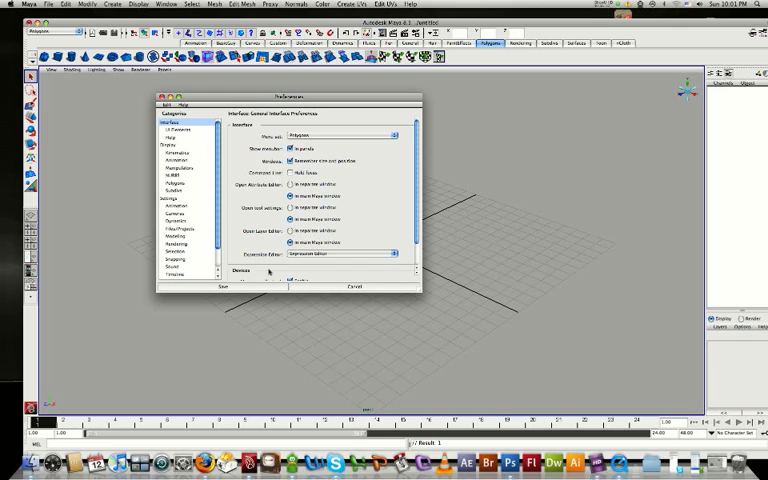
click(224, 288)
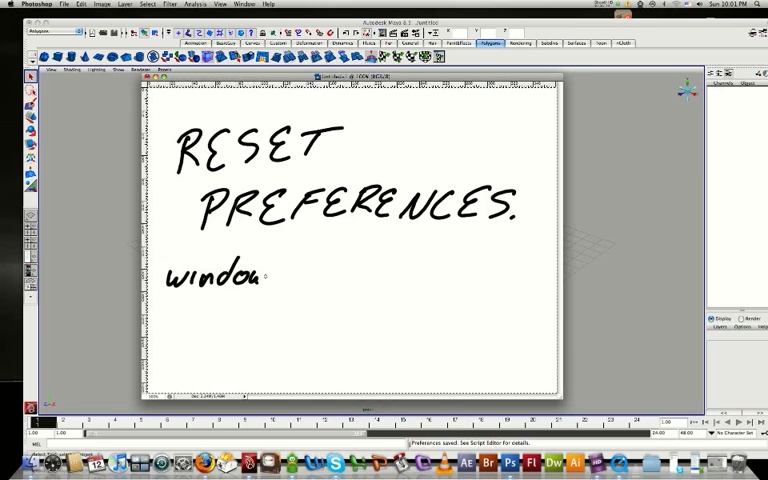
Handwrite 'Window > Settings Prefs' and 'Edit > Restore Default' as the reset paths
text(>)
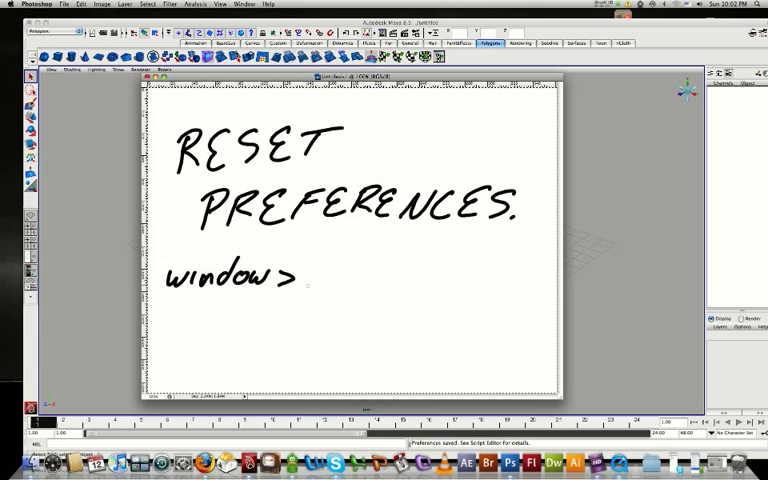
text(Se)
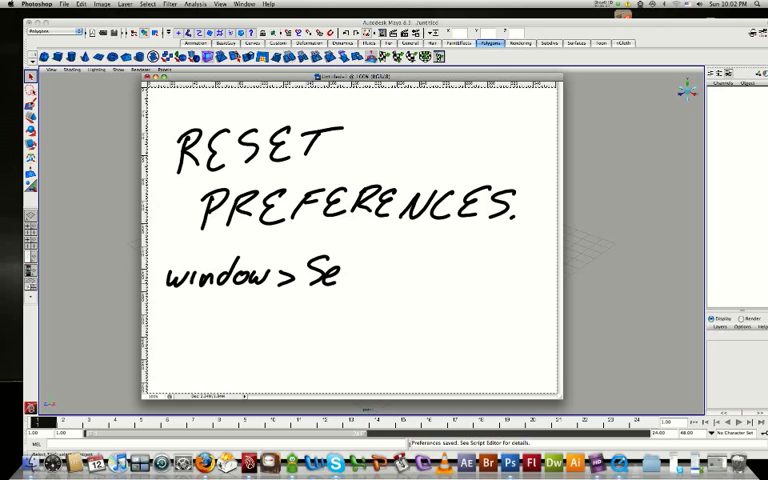
text(ttings Prefs)
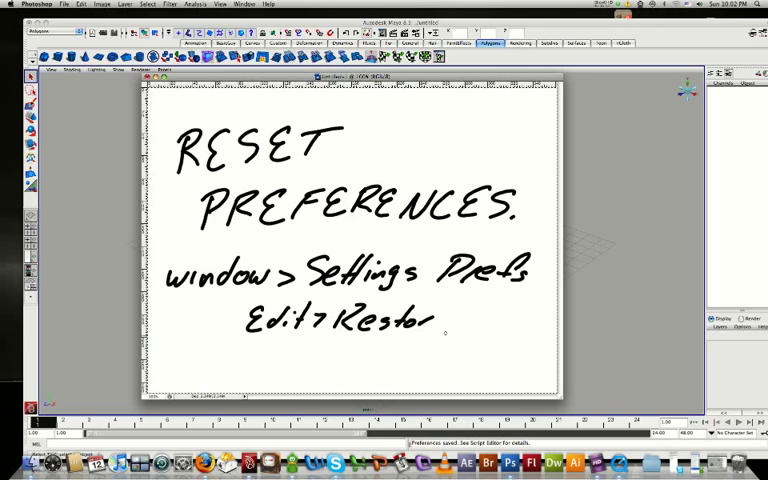
text(ed)
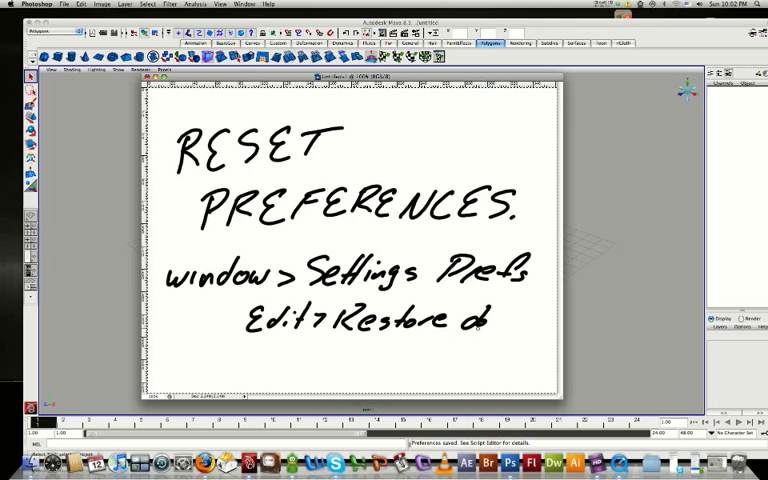
text(efault)
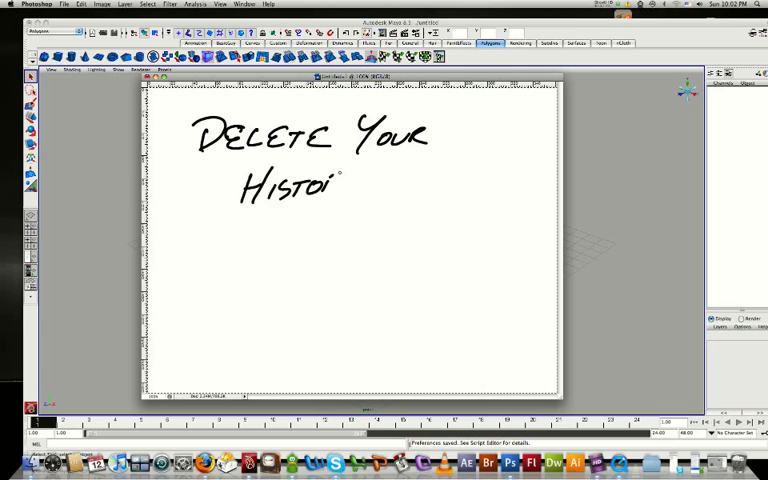
On a cleared canvas, write the heading 'DELETE YOUR HISTORY.'
text(RY.)
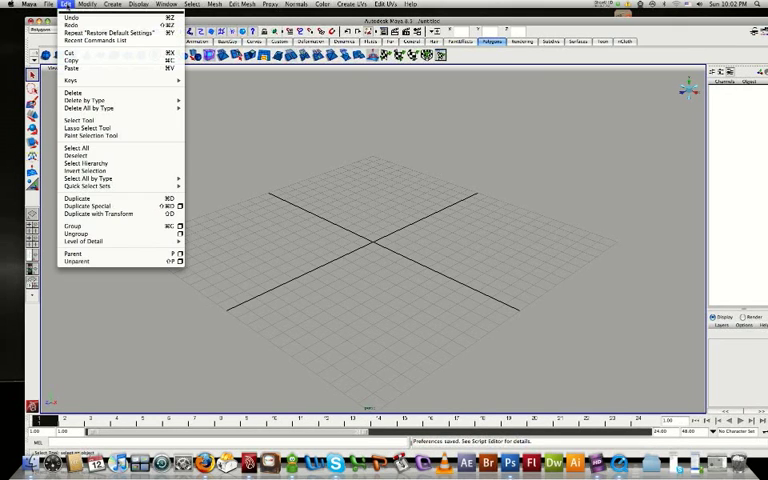
mouse_move(76, 198)
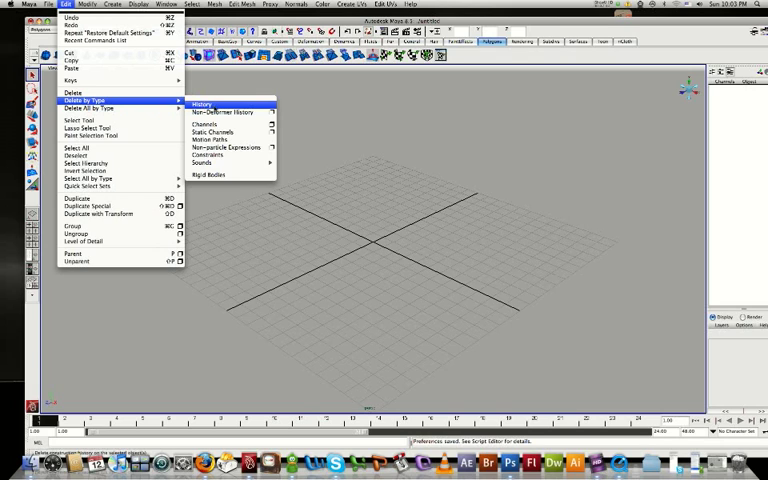
Choose History from Maya's Edit > Delete by Type menu
click(200, 104)
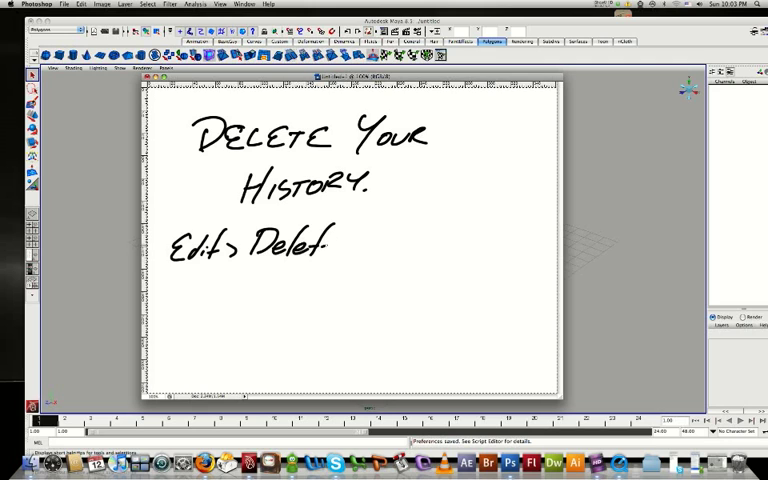
Handwrite 'Edit > Delete by Type' under the Delete Your History heading
text(by T)
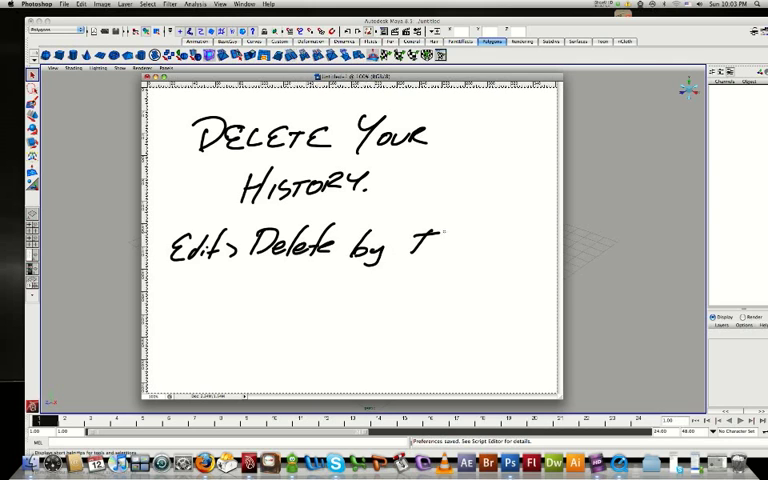
text(ype)
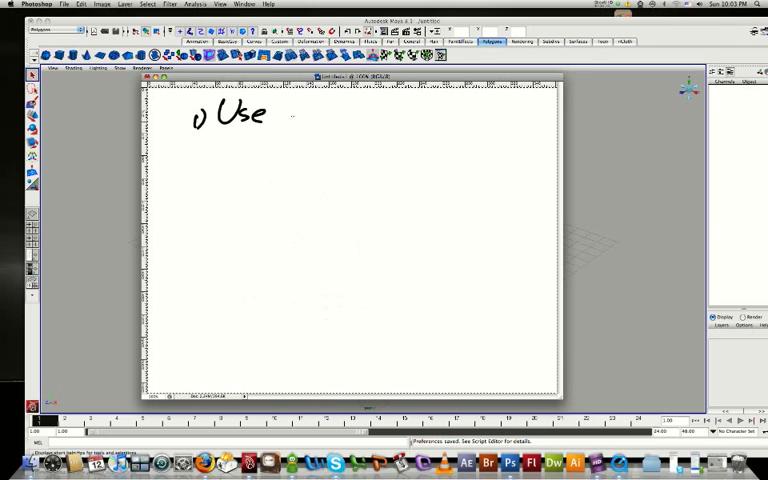
Handwrite items 1–4: Use English, Check Mouse, Set Project Folder, Reset Preferences
text(English)
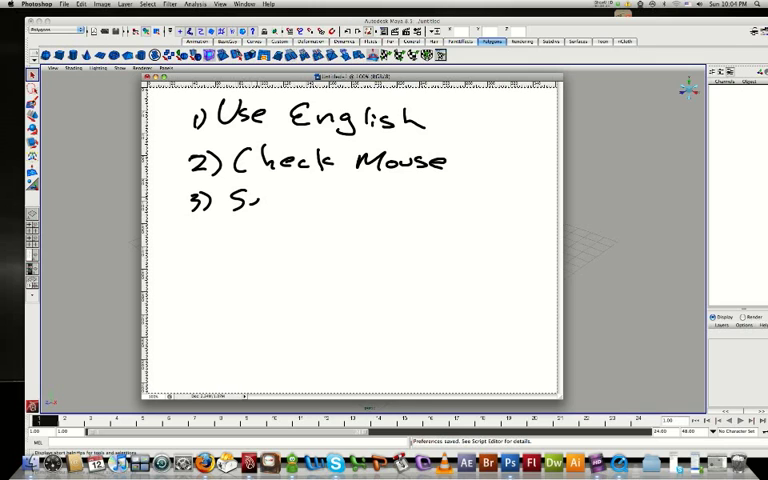
text(et Pro.)
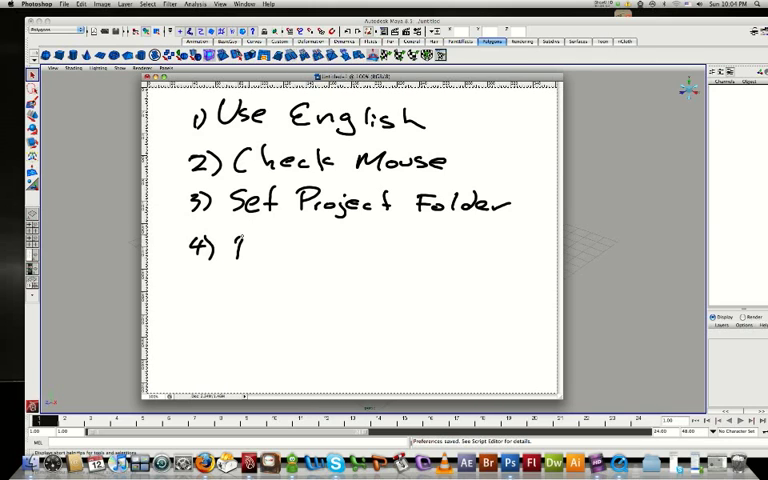
text(Reset)
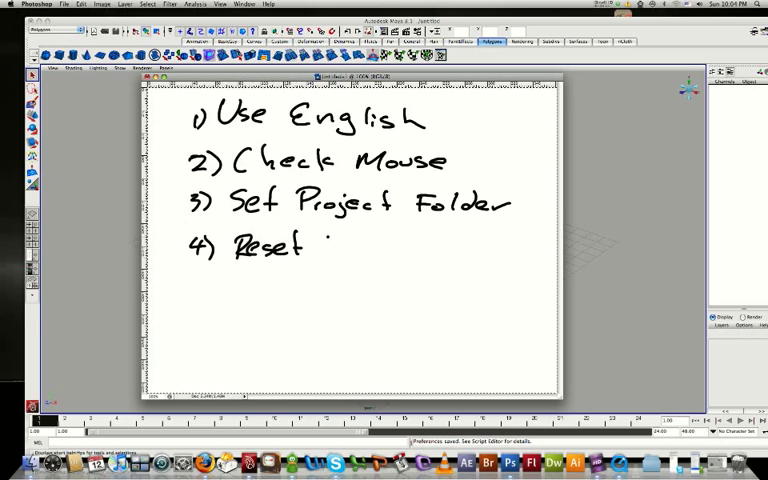
text(Preferences)
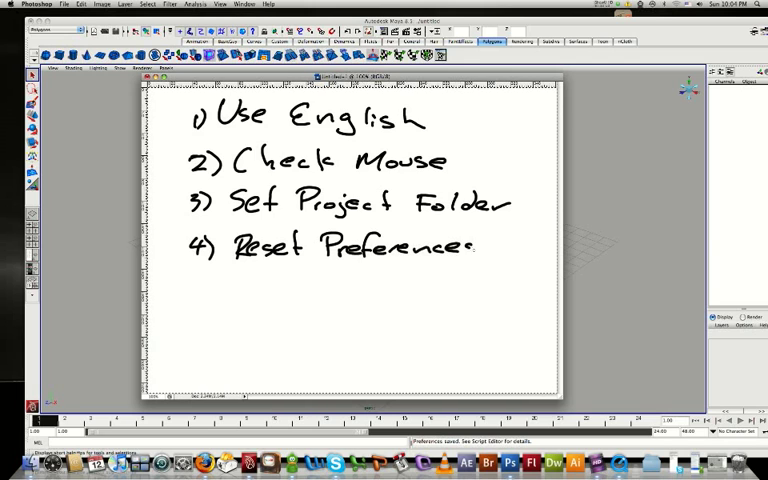
Add item 5, 'Delete History.', to complete the checklist
text(5)
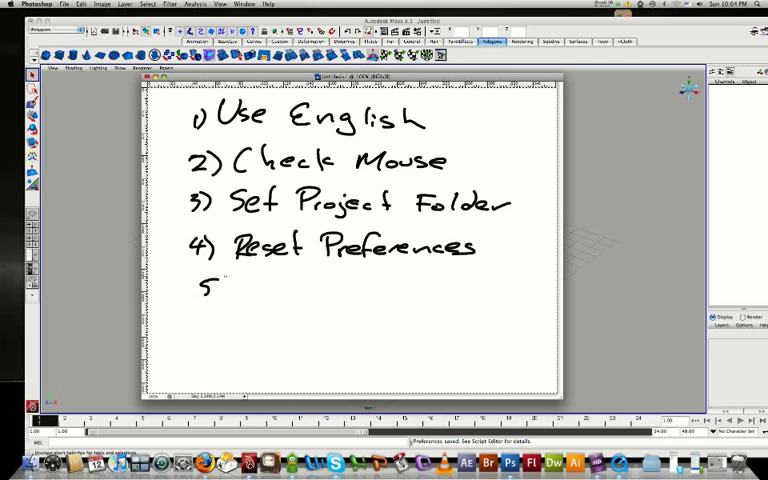
text(D)
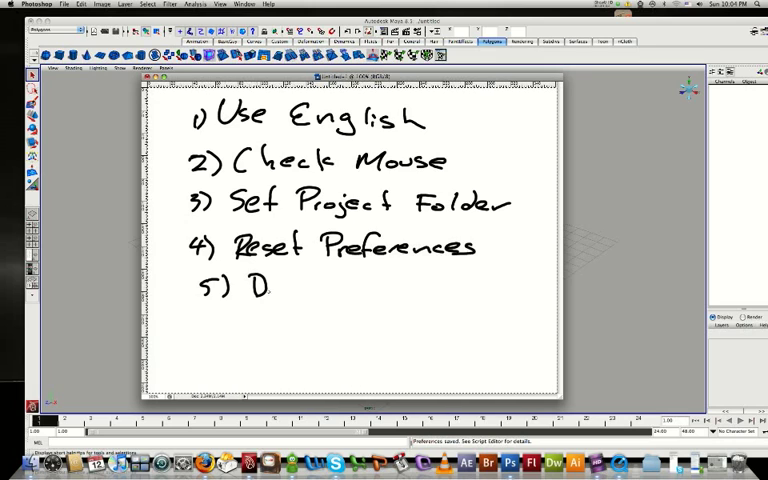
text(elete Histo)
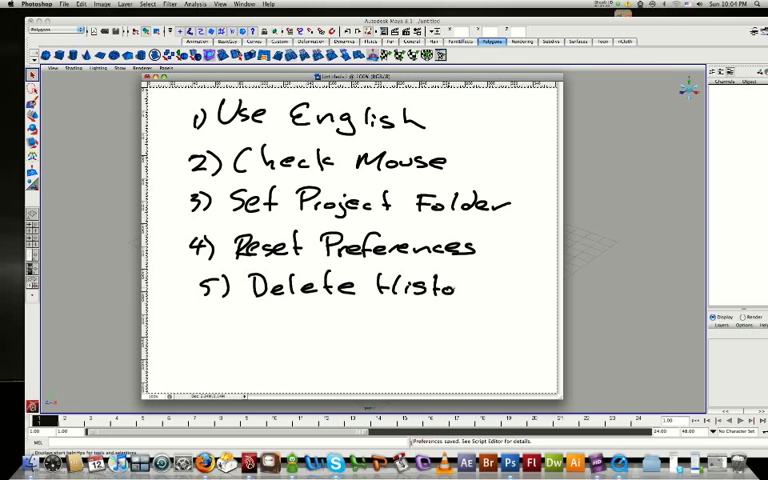
text(ry.)
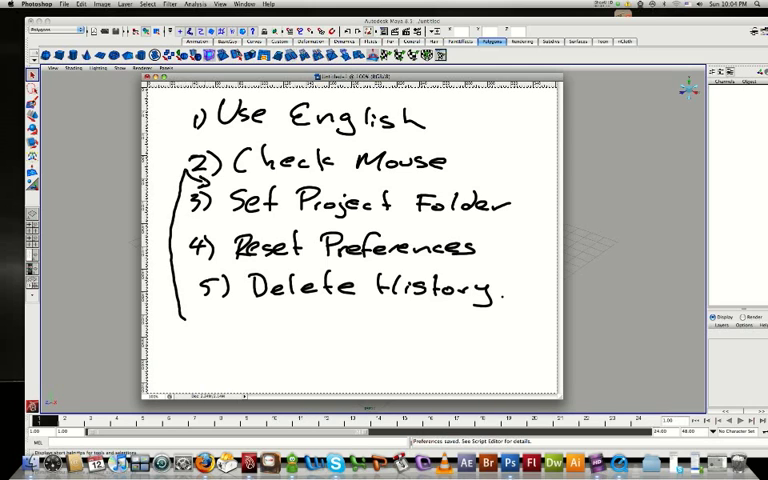
Bracket items 2–5 and label the group 'OPEN MAYA FIRST'
text(OPEN MAYA)
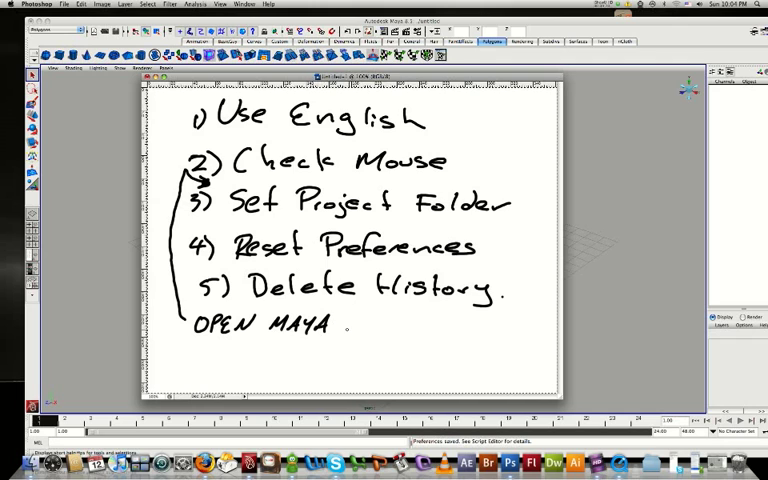
text(FIRS)
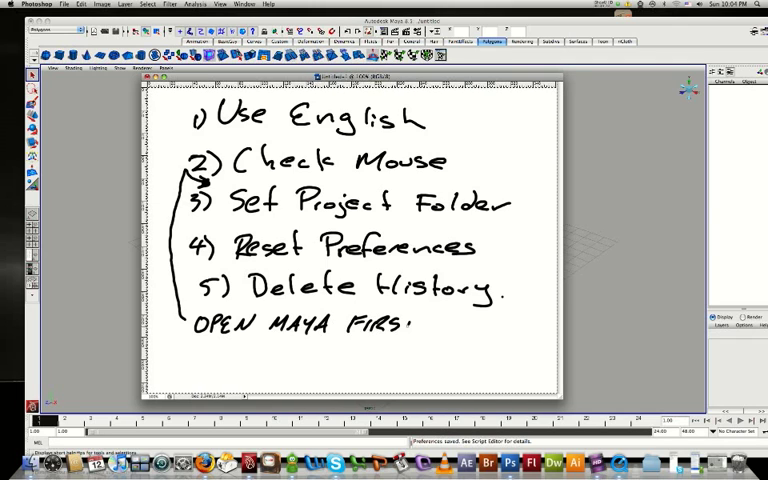
text(T)
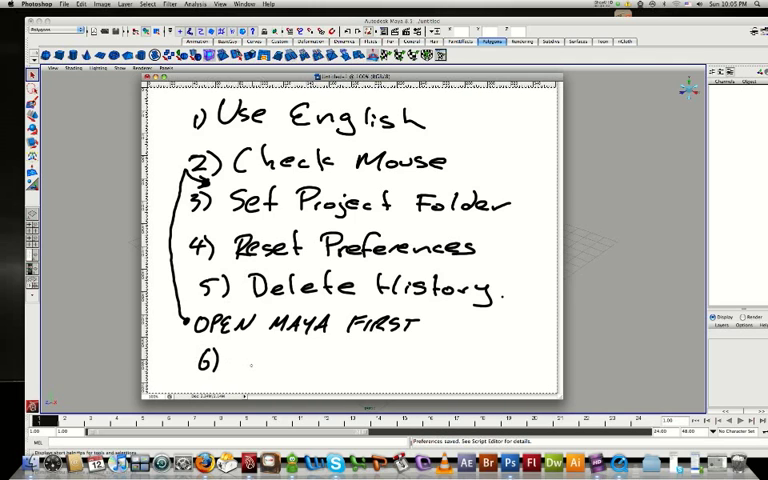
Begin item 6, writing '6) SEE Yo' toward 'SEE YOUR TEACHER'
text(St)
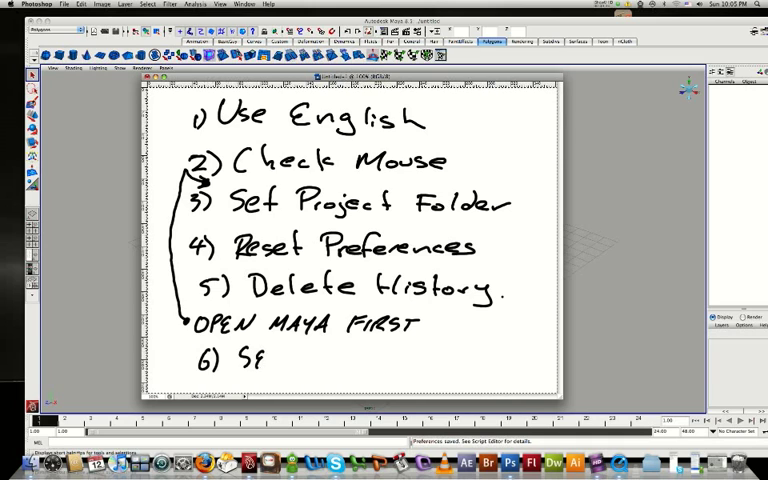
text(EE Yo)
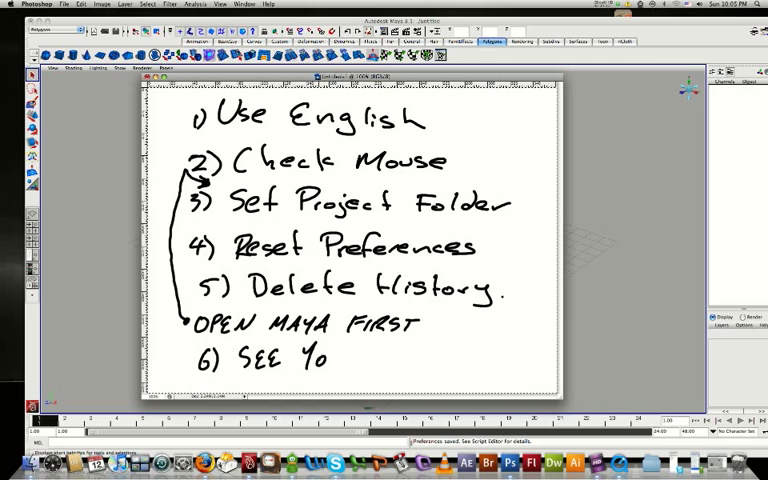